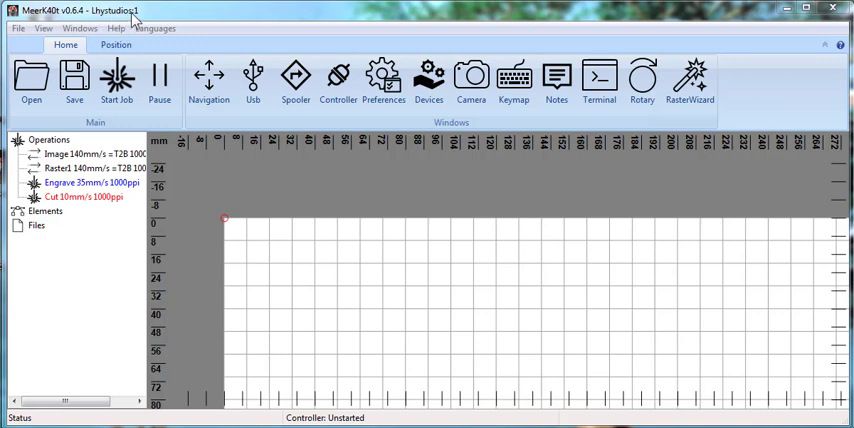
{"action": "mouse_move", "coordinate": [296, 162]}
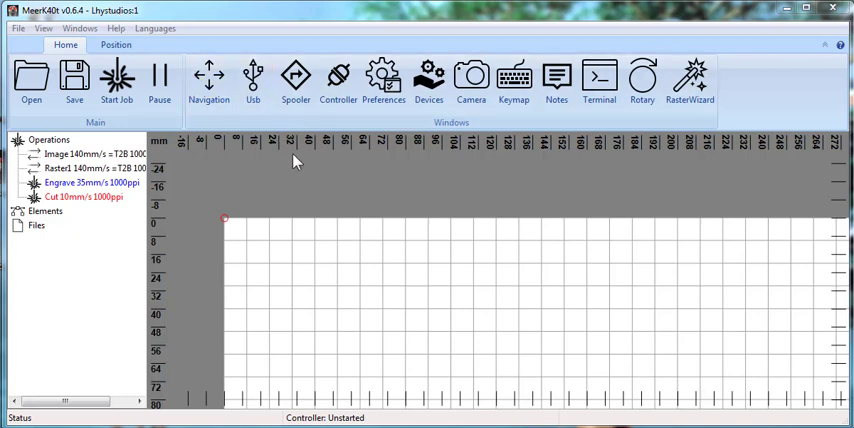
{"action": "mouse_move", "coordinate": [362, 204]}
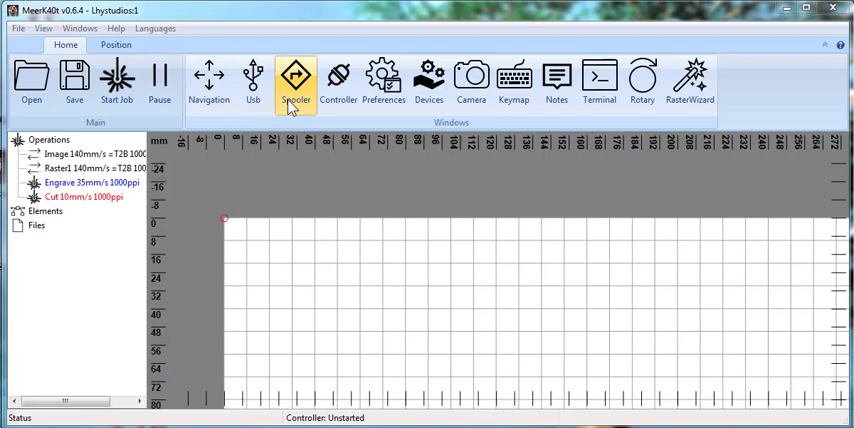
{"action": "mouse_move", "coordinate": [556, 84]}
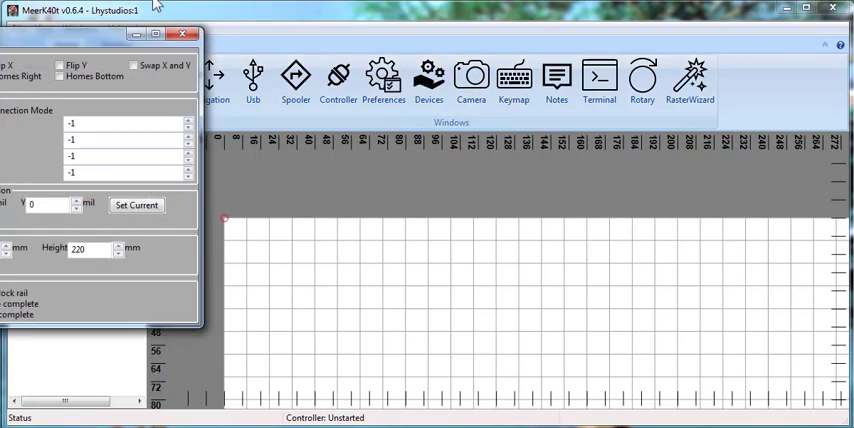
{"action": "left_click", "coordinate": [384, 78]}
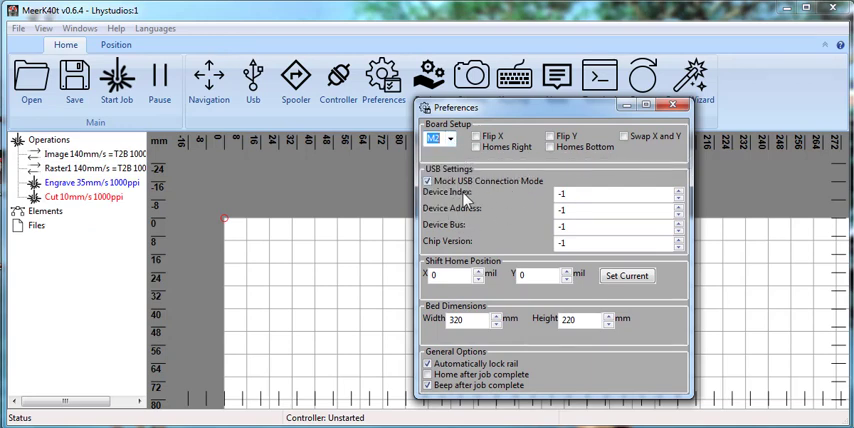
{"action": "mouse_move", "coordinate": [488, 182]}
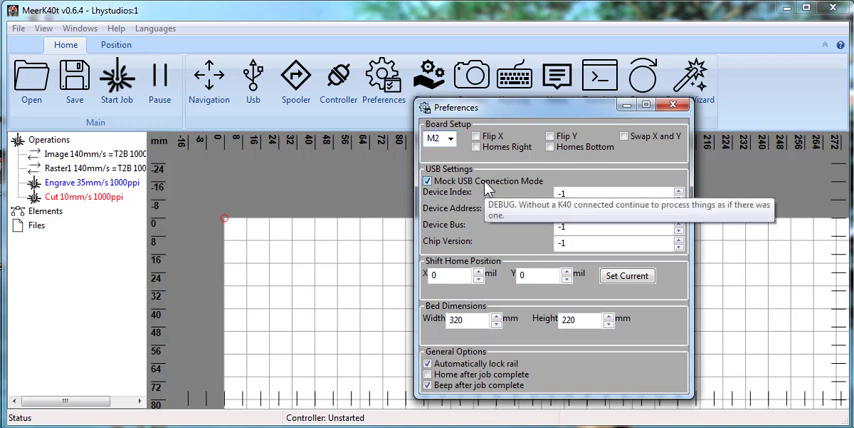
{"action": "left_click", "coordinate": [428, 180]}
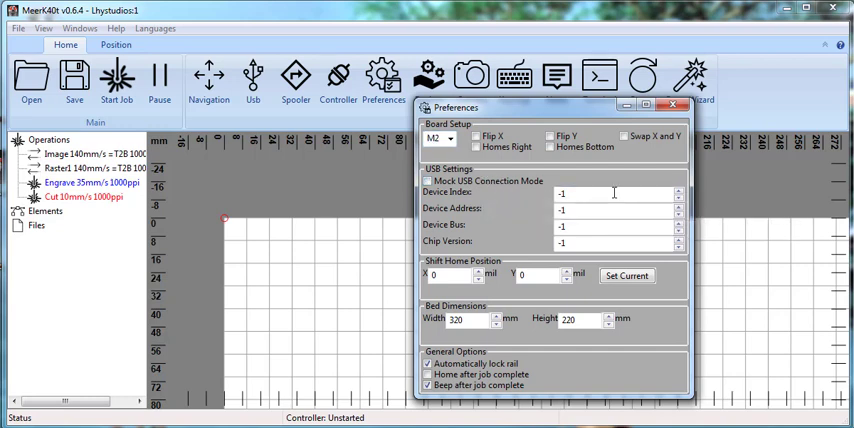
{"action": "mouse_move", "coordinate": [680, 192]}
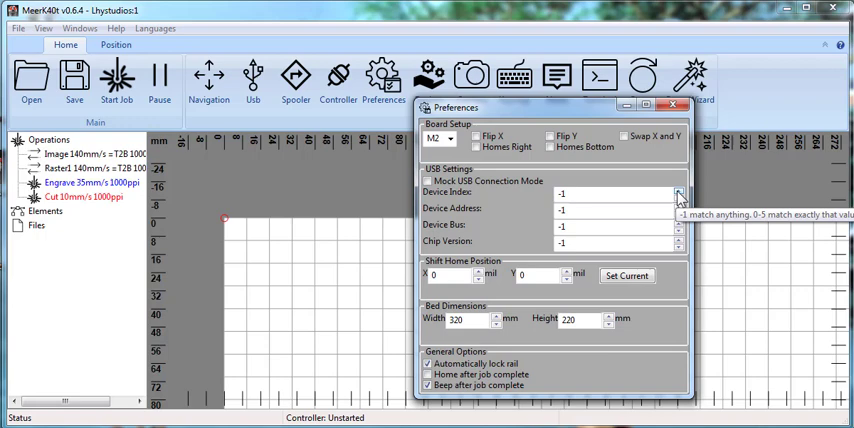
{"action": "mouse_move", "coordinate": [396, 168]}
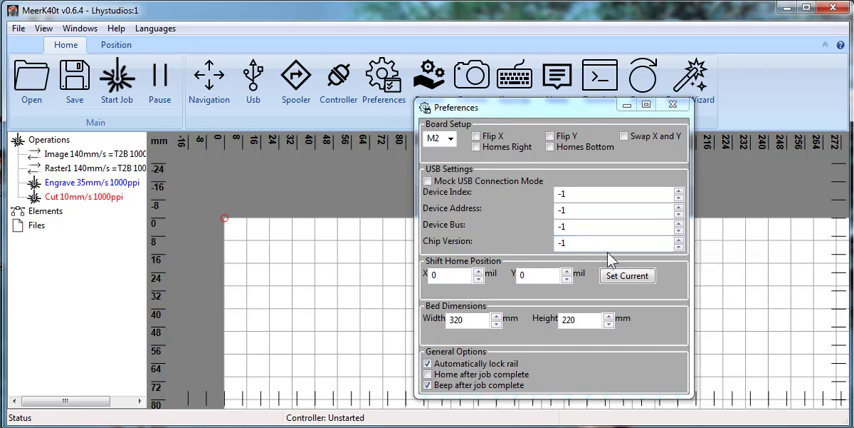
{"action": "mouse_move", "coordinate": [654, 244]}
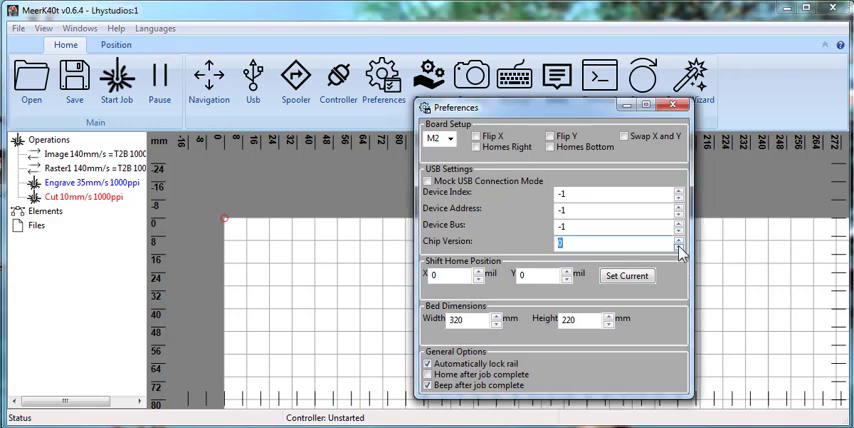
{"action": "mouse_move", "coordinate": [482, 216]}
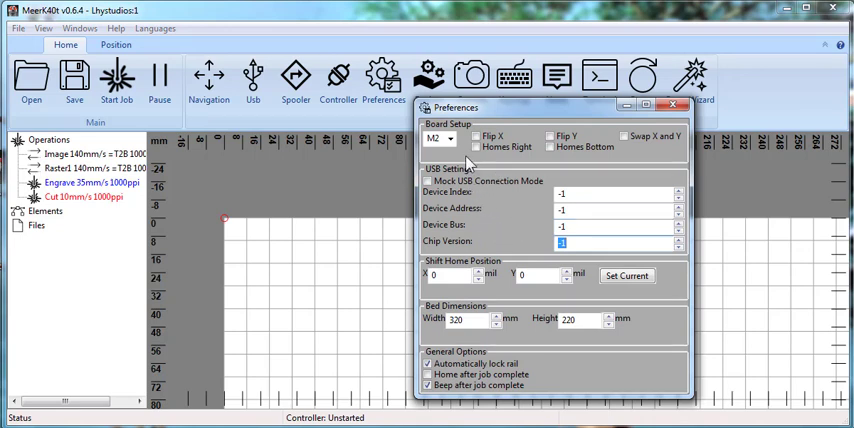
{"action": "mouse_move", "coordinate": [466, 120]}
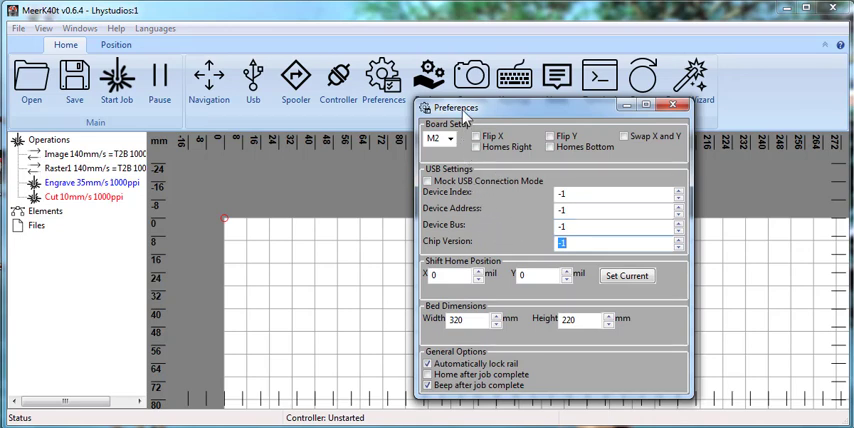
{"action": "mouse_move", "coordinate": [540, 204]}
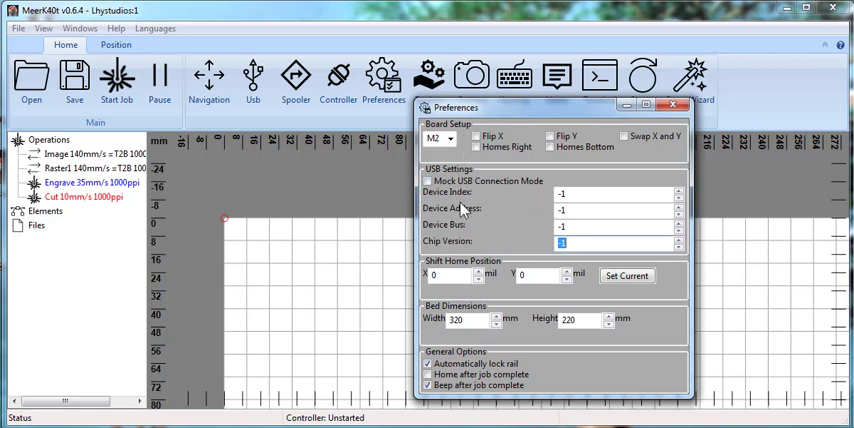
{"action": "mouse_move", "coordinate": [476, 240]}
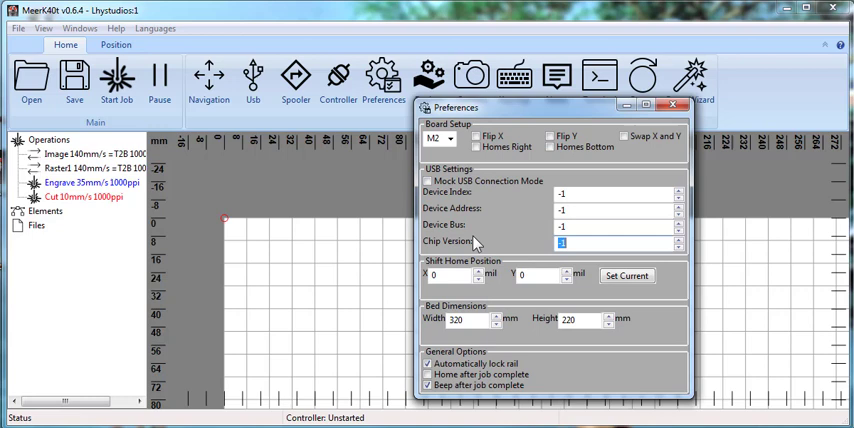
{"action": "mouse_move", "coordinate": [592, 242]}
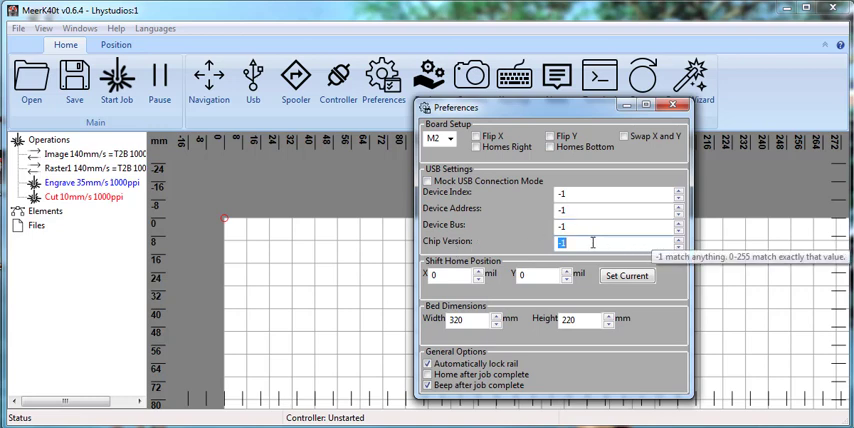
{"action": "mouse_move", "coordinate": [478, 248]}
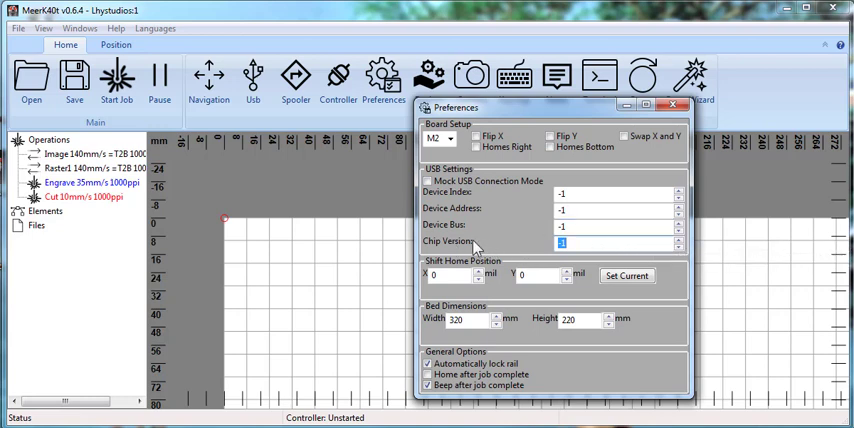
{"action": "mouse_move", "coordinate": [512, 170]}
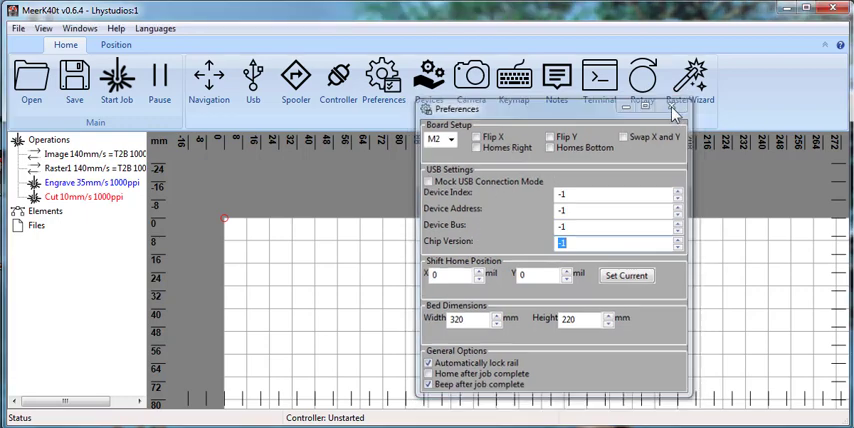
Leave Preferences for the Devices manager and toggle device 2's Boot value on and back off
{"action": "left_click", "coordinate": [676, 108]}
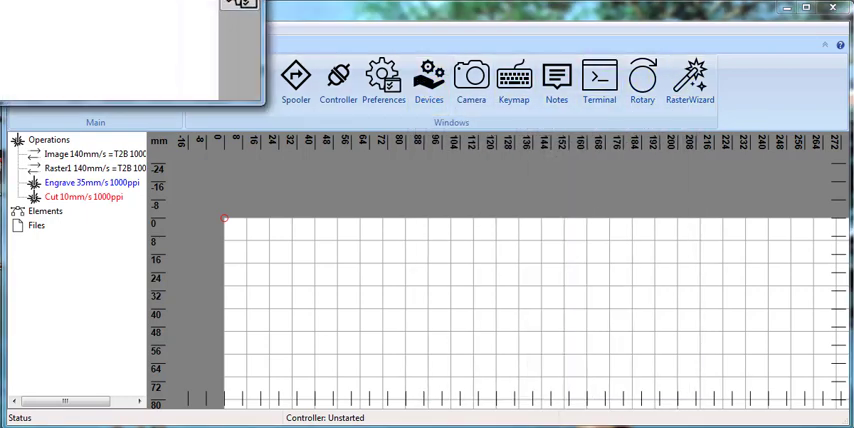
{"action": "left_click", "coordinate": [428, 80]}
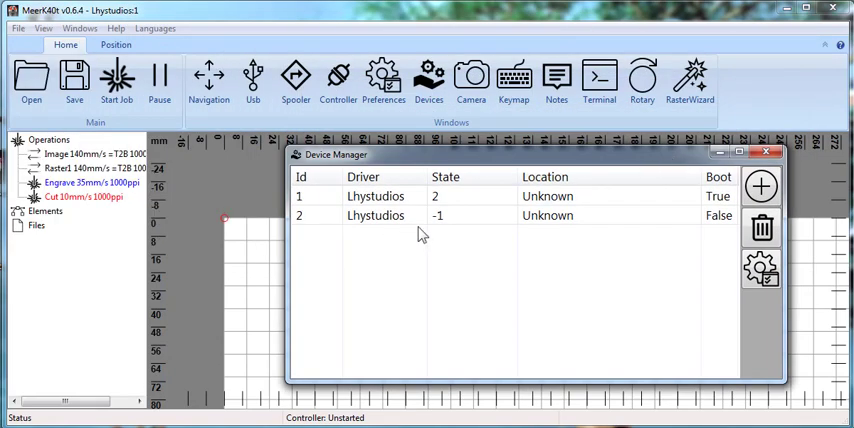
{"action": "mouse_move", "coordinate": [136, 26]}
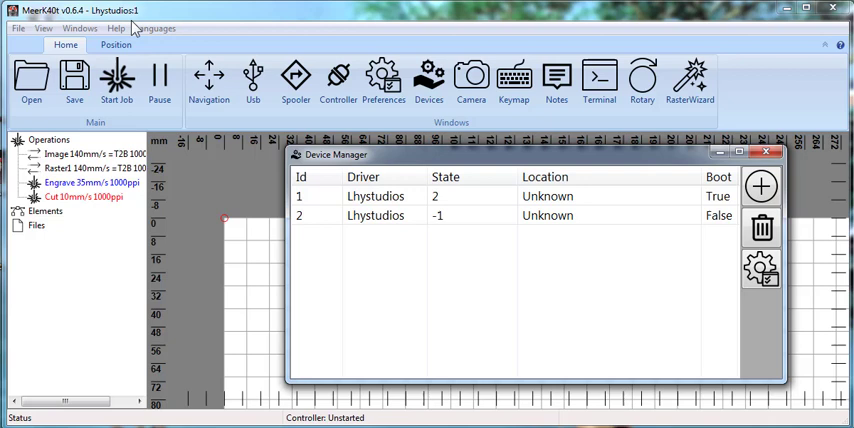
{"action": "mouse_move", "coordinate": [290, 108]}
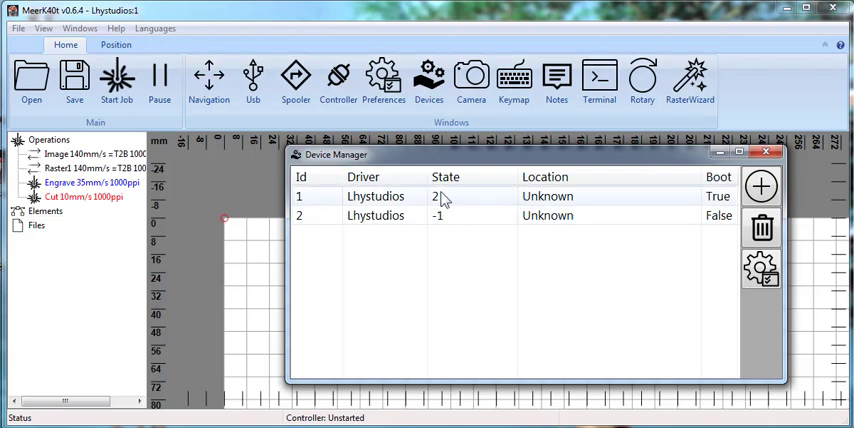
{"action": "mouse_move", "coordinate": [576, 196]}
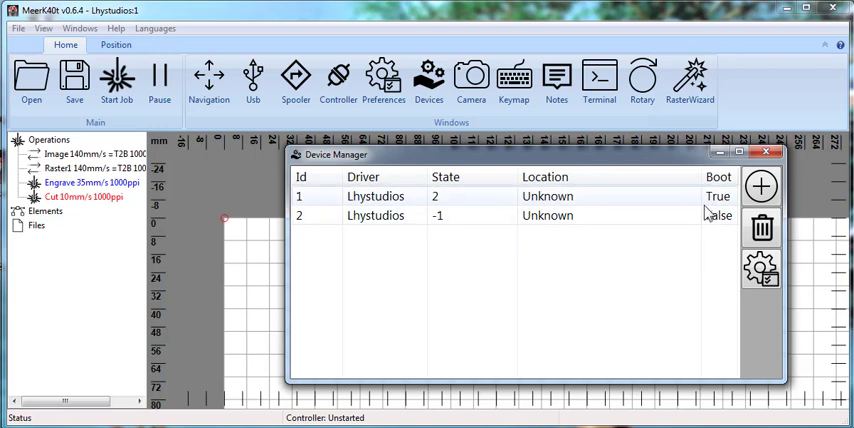
{"action": "left_click", "coordinate": [718, 216]}
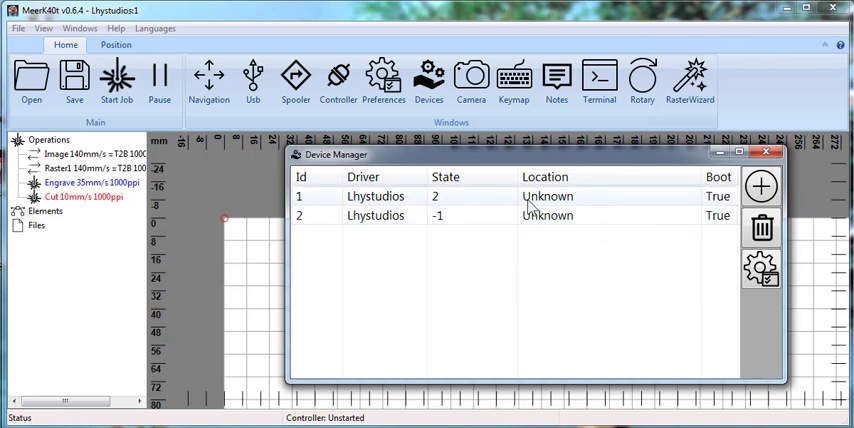
{"action": "mouse_move", "coordinate": [484, 204]}
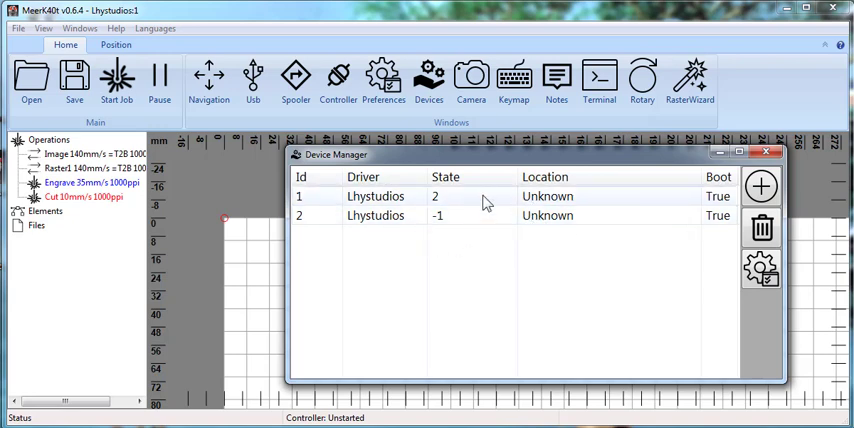
{"action": "left_click", "coordinate": [304, 188]}
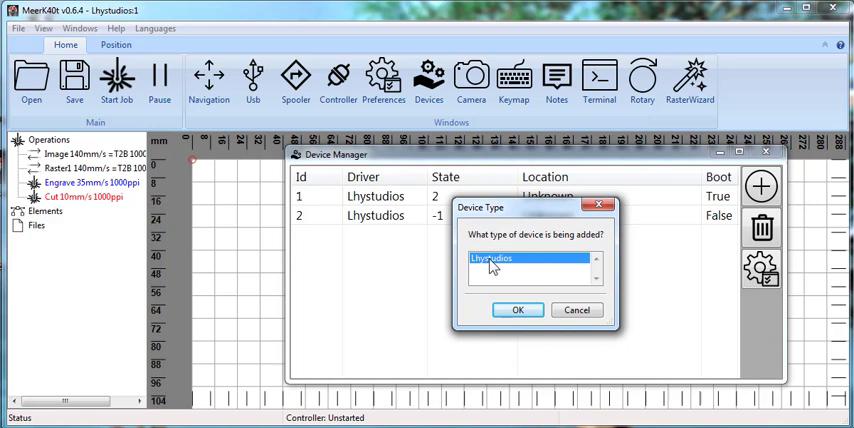
{"action": "mouse_move", "coordinate": [530, 278]}
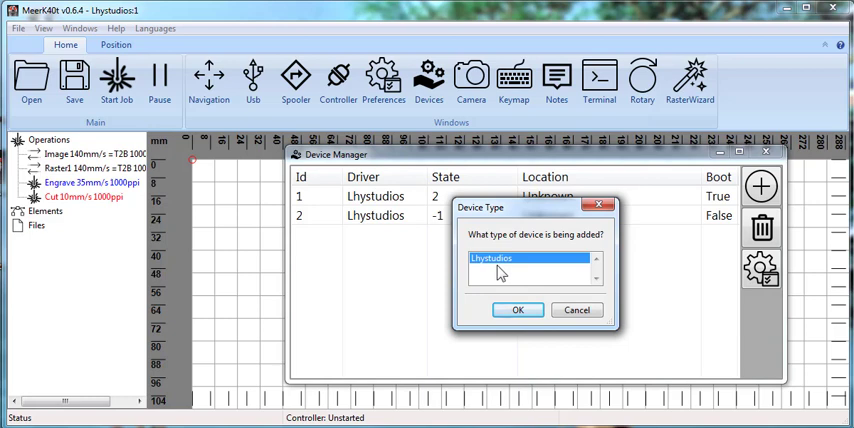
{"action": "mouse_move", "coordinate": [512, 278]}
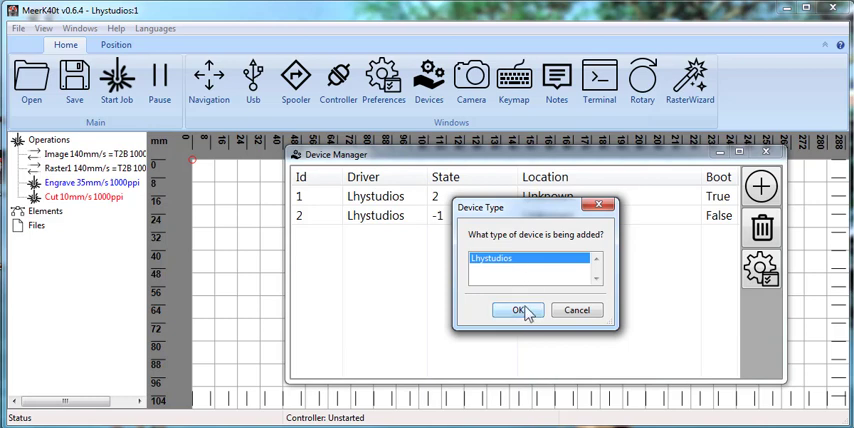
Confirm Lhystudios as the type for the newly added device
{"action": "left_click", "coordinate": [518, 310]}
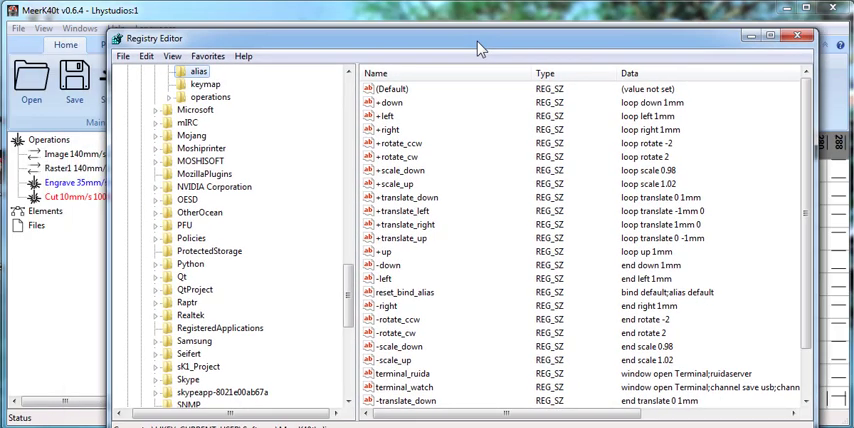
Browse the per-device MeerK40t keys in Registry Editor before returning to the Device Manager
{"action": "scroll", "scroll_direction": "up", "scroll_amount": 3}
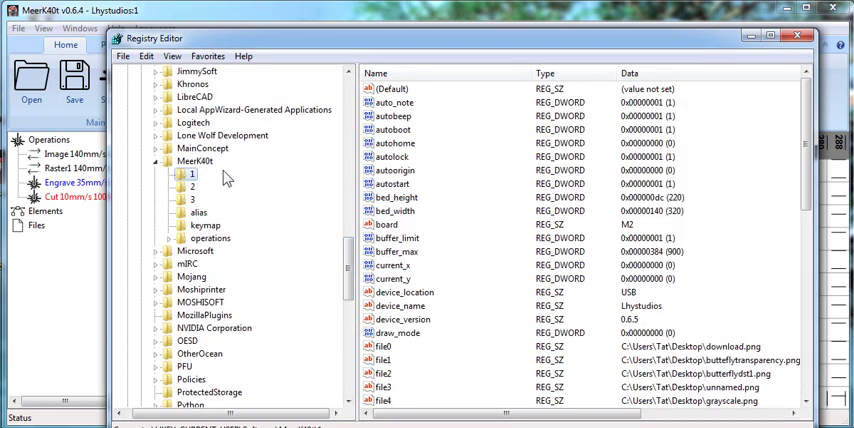
{"action": "mouse_move", "coordinate": [188, 198]}
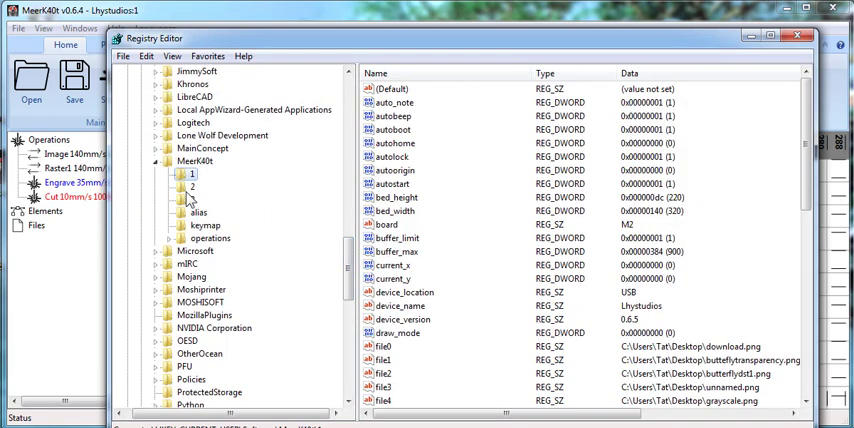
{"action": "left_click", "coordinate": [192, 188]}
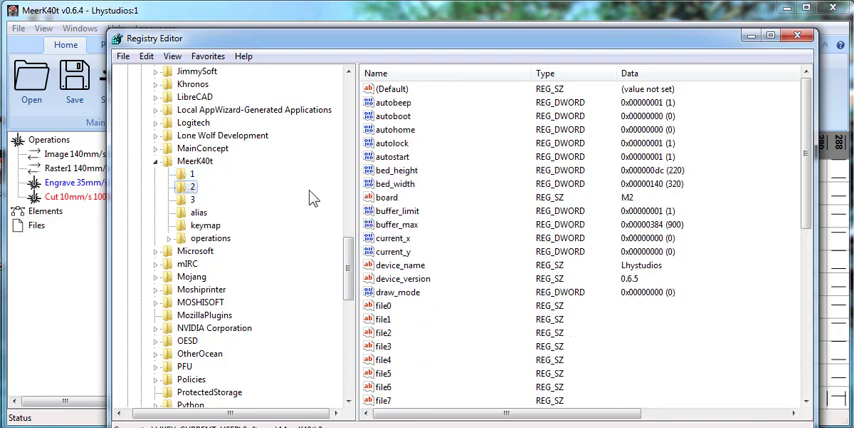
{"action": "left_click", "coordinate": [192, 200]}
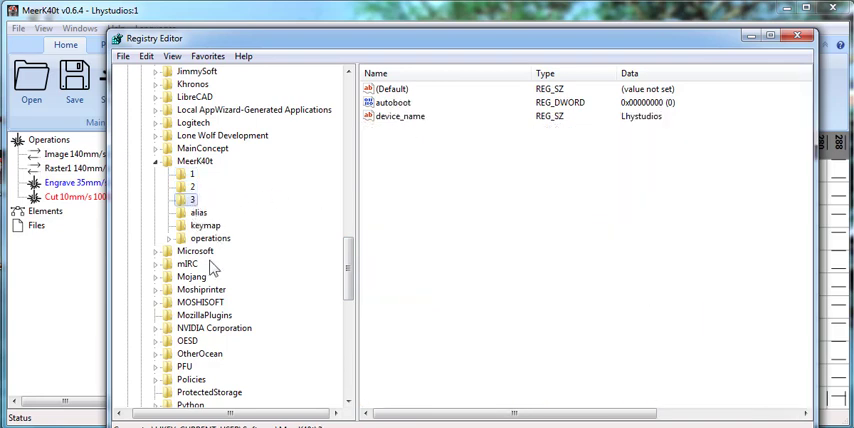
{"action": "left_click", "coordinate": [196, 160]}
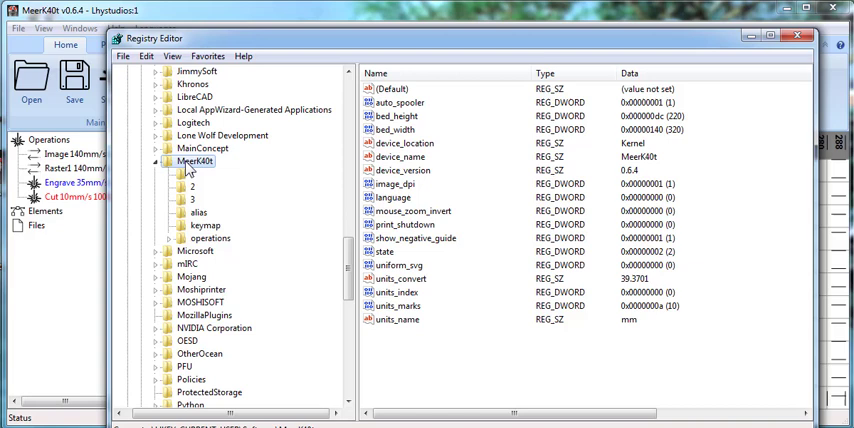
{"action": "mouse_move", "coordinate": [592, 112]}
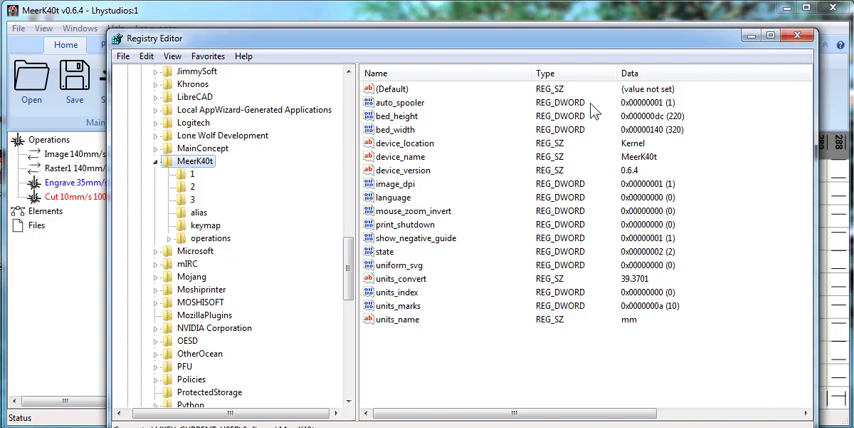
{"action": "left_click", "coordinate": [192, 174]}
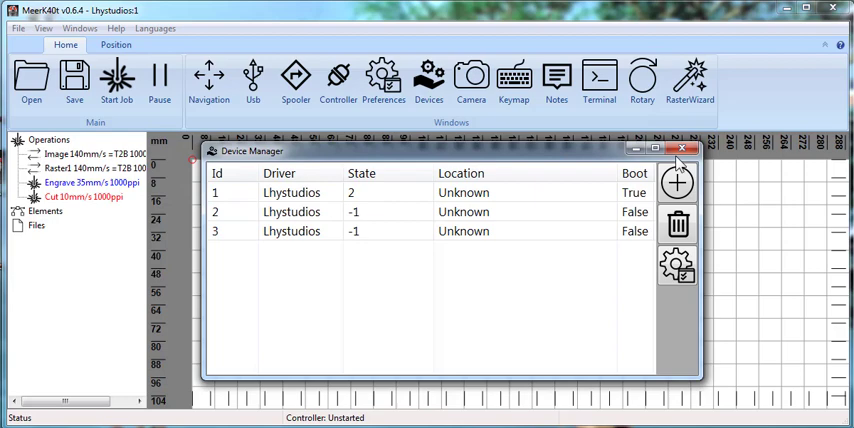
Close the Device Manager, reopen it from the Home ribbon, then close it again
{"action": "left_click", "coordinate": [680, 148]}
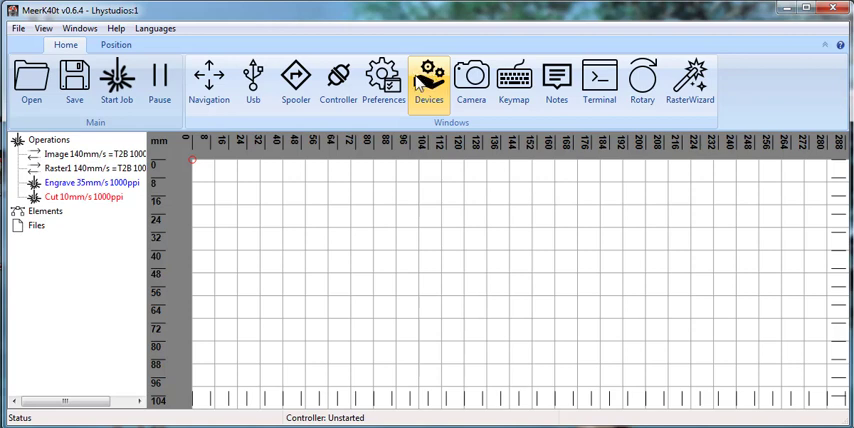
{"action": "mouse_move", "coordinate": [504, 212]}
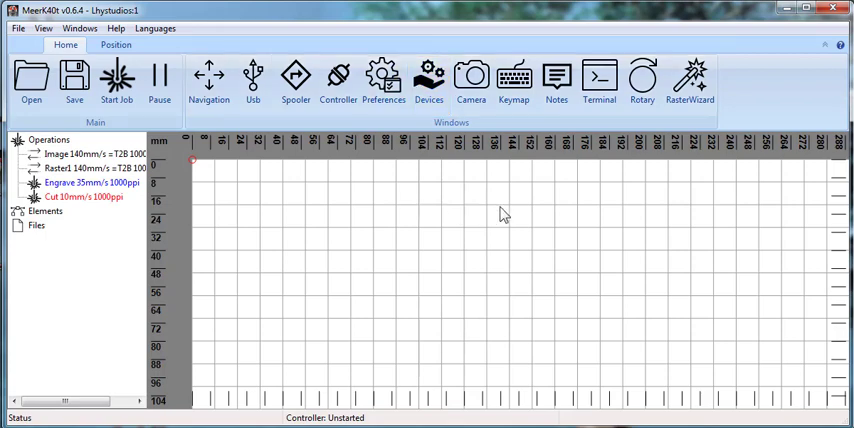
{"action": "left_click", "coordinate": [384, 78]}
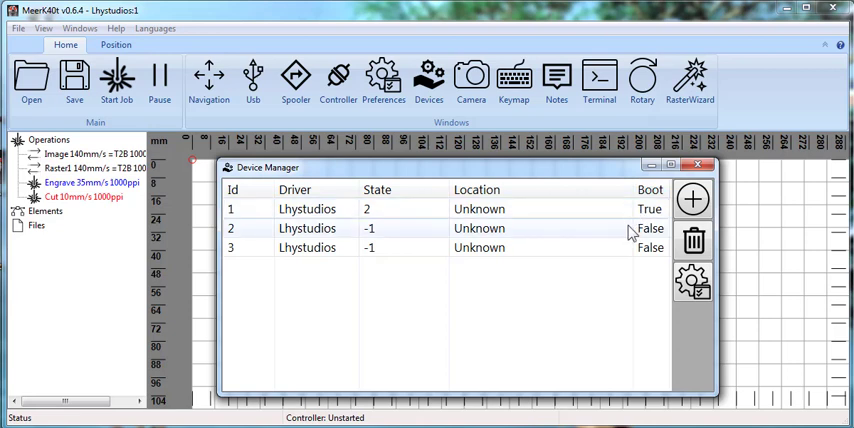
{"action": "mouse_move", "coordinate": [420, 232]}
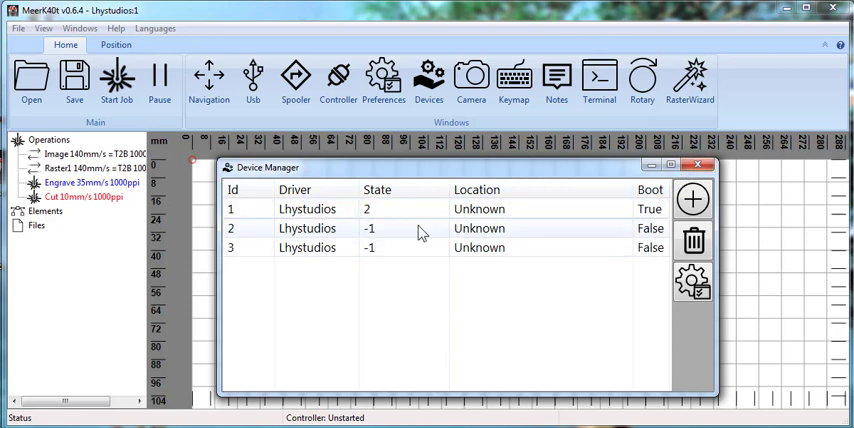
{"action": "mouse_move", "coordinate": [348, 280]}
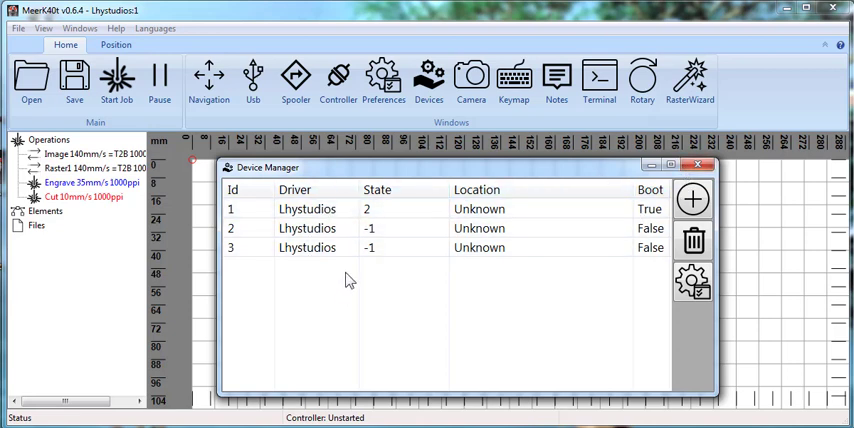
{"action": "left_click", "coordinate": [700, 166]}
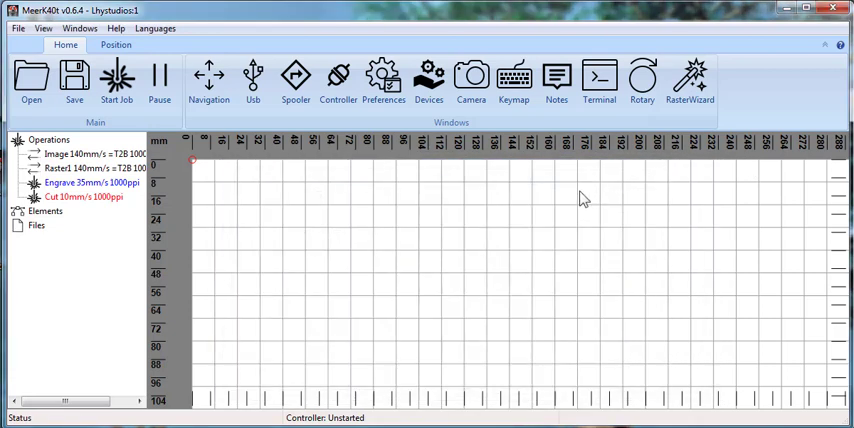
{"action": "mouse_move", "coordinate": [304, 222]}
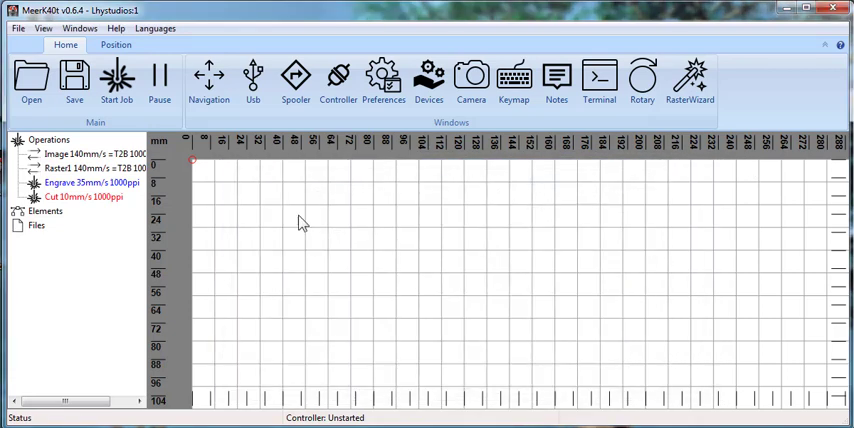
{"action": "mouse_move", "coordinate": [416, 224]}
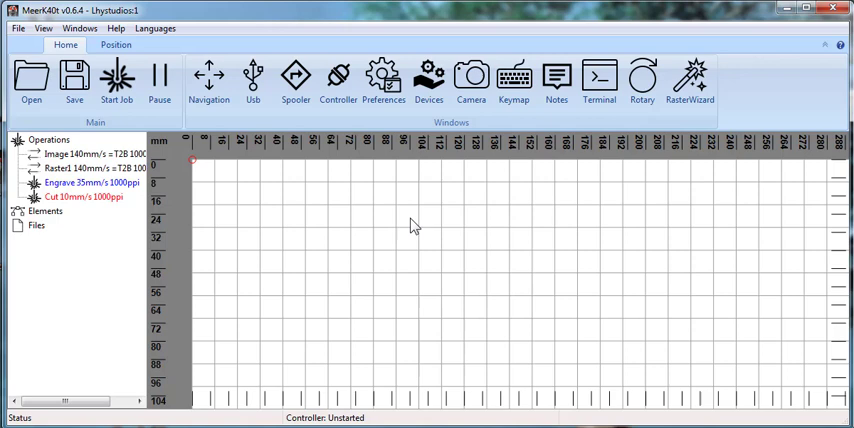
{"action": "mouse_move", "coordinate": [408, 186]}
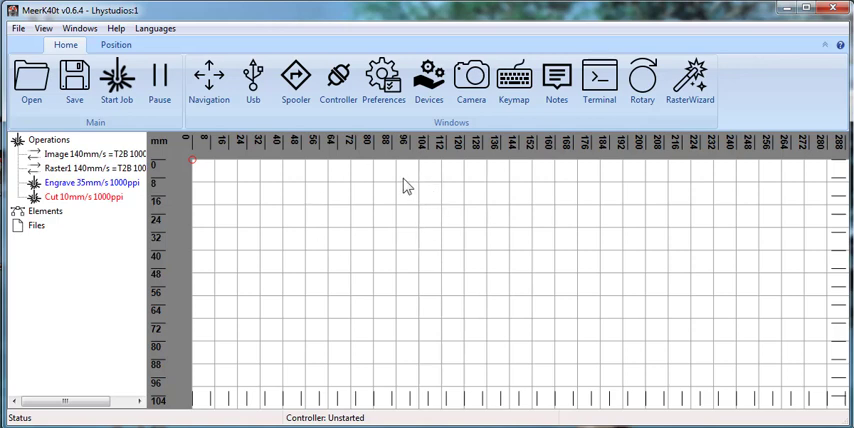
{"action": "mouse_move", "coordinate": [472, 192]}
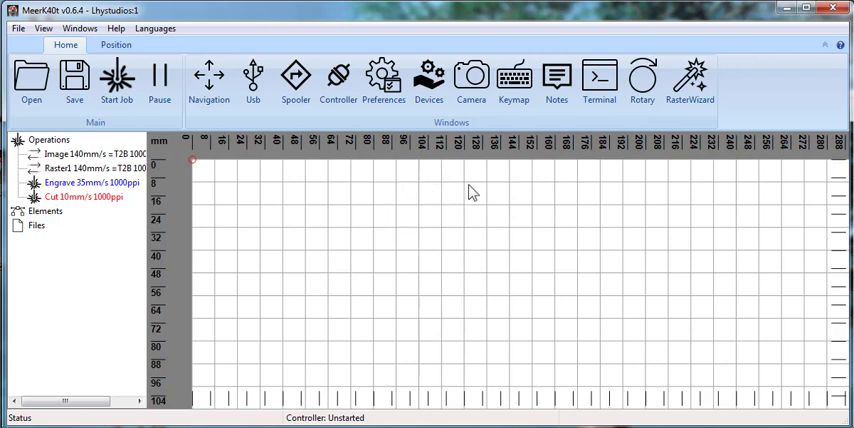
{"action": "mouse_move", "coordinate": [468, 188]}
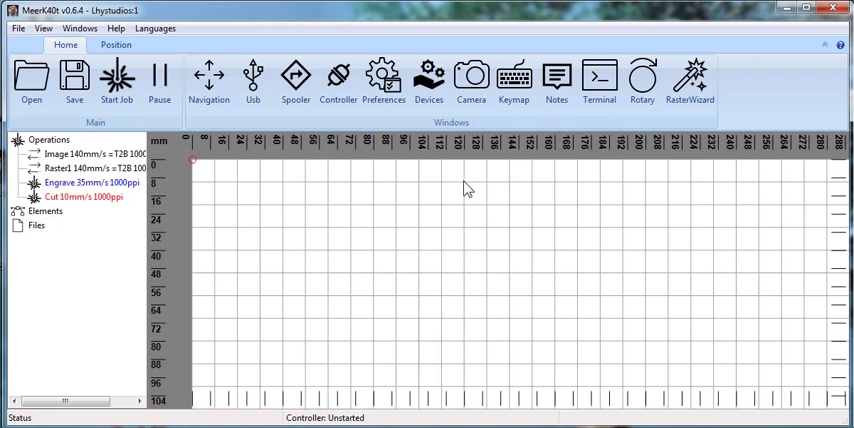
{"action": "mouse_move", "coordinate": [488, 328]}
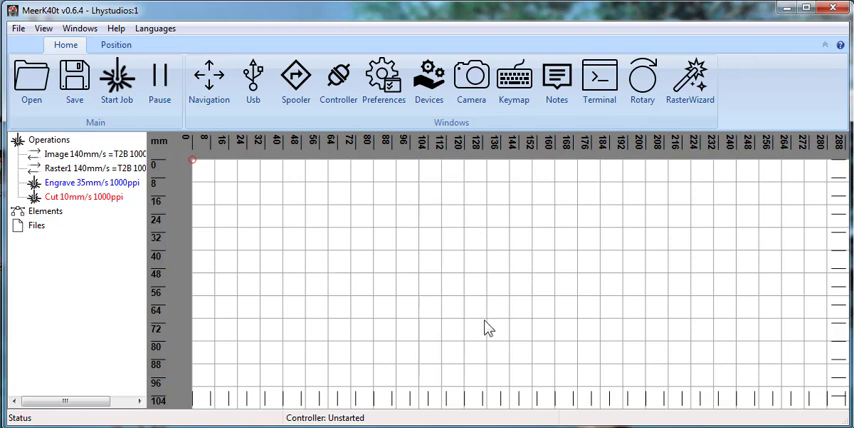
{"action": "mouse_move", "coordinate": [428, 82]}
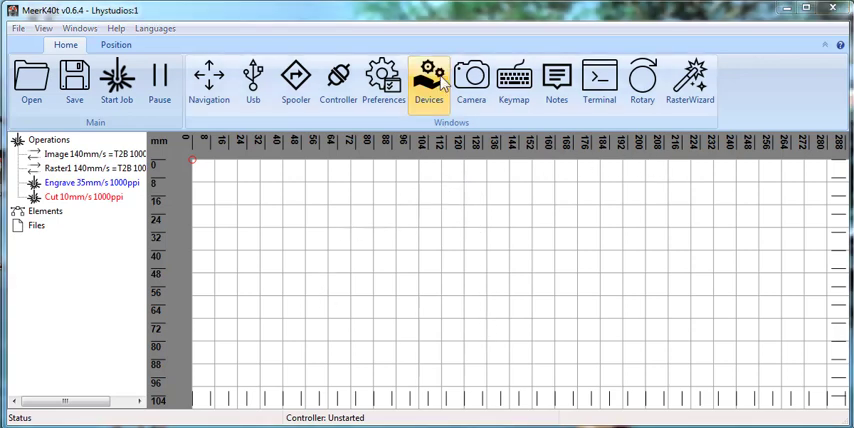
{"action": "mouse_move", "coordinate": [436, 192]}
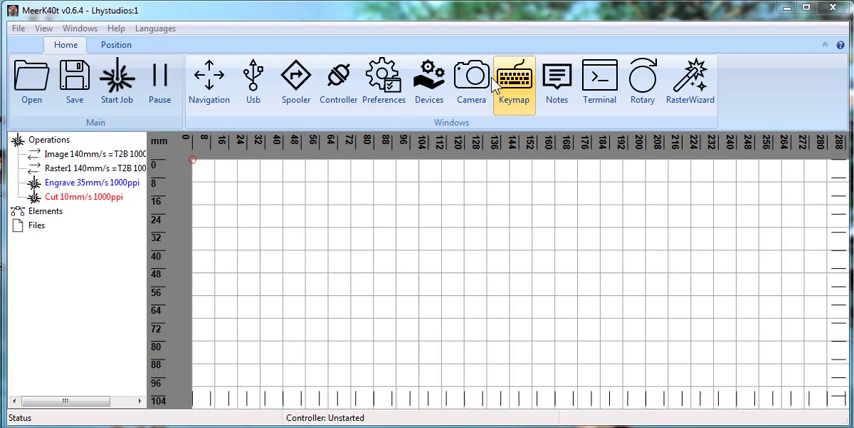
{"action": "mouse_move", "coordinate": [428, 80]}
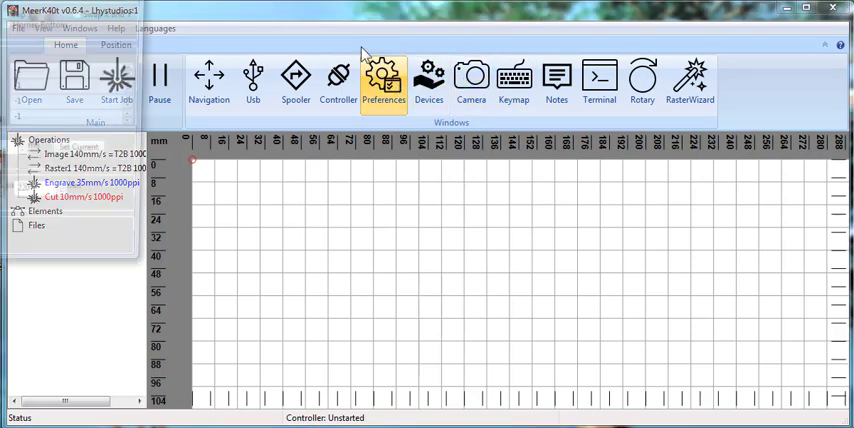
Bring up the Controller window from the ribbon's Windows group
{"action": "left_click", "coordinate": [384, 82]}
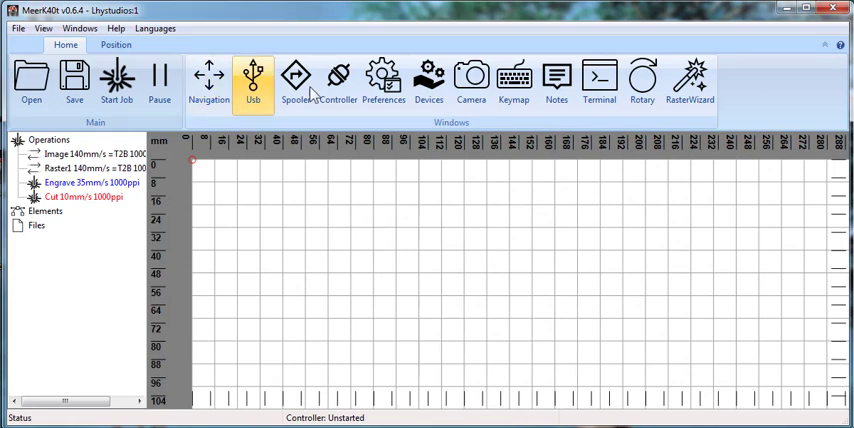
{"action": "left_click", "coordinate": [338, 82]}
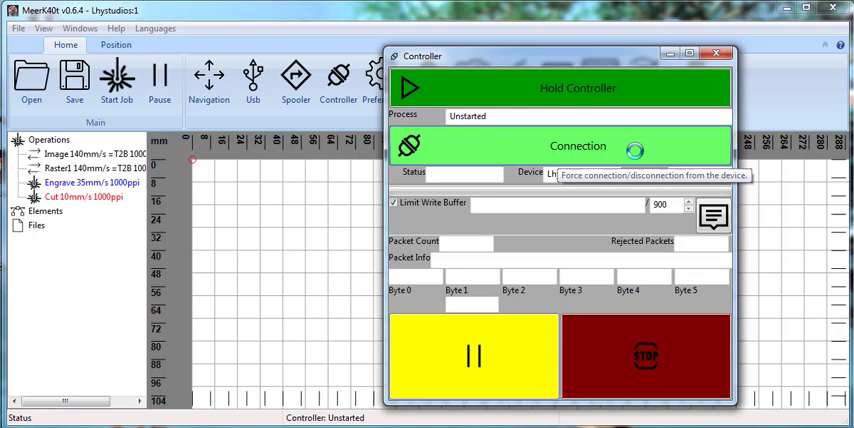
Attempt the USB connection from the Controller; the UsbConnect log reports failure
{"action": "left_click", "coordinate": [578, 146]}
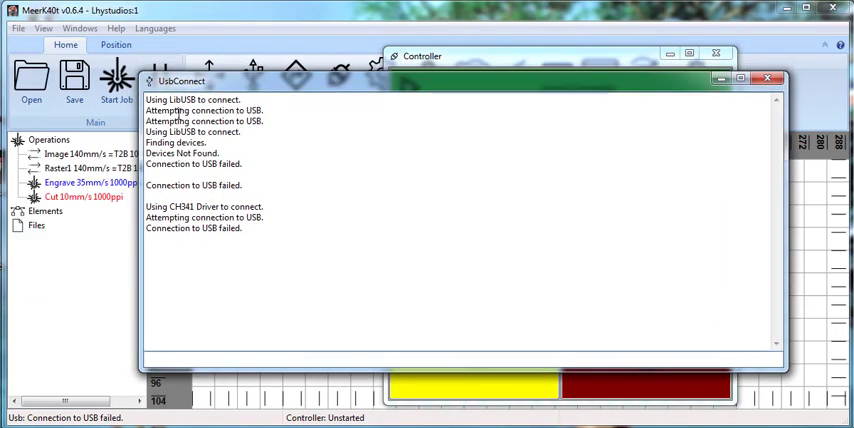
{"action": "mouse_move", "coordinate": [448, 110]}
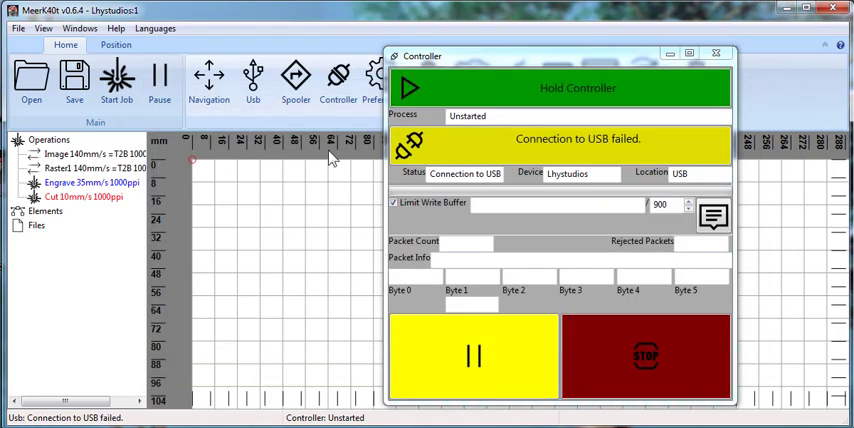
{"action": "mouse_move", "coordinate": [140, 120]}
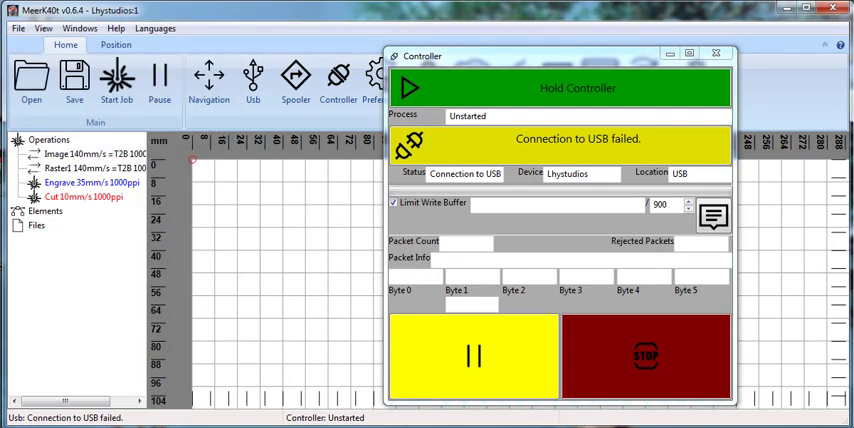
Start the paper-roll job, acknowledge the 'All attempts to connect to USB have failed' warning and close the UsbConnect log
{"action": "left_click", "coordinate": [118, 80]}
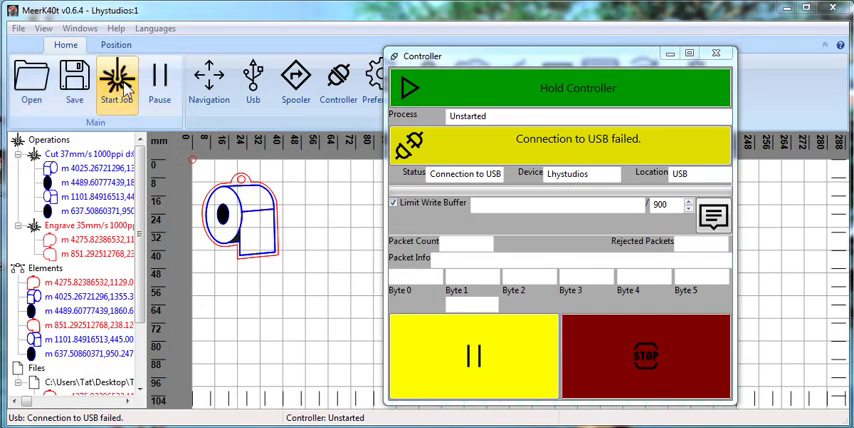
{"action": "left_click", "coordinate": [116, 80]}
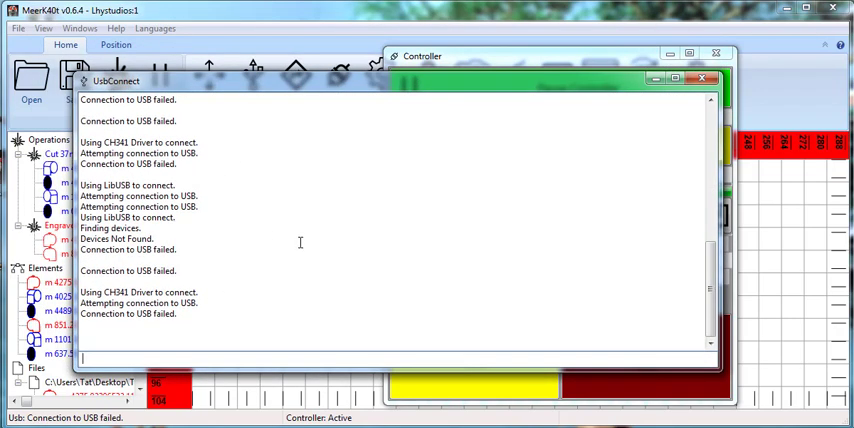
{"action": "mouse_move", "coordinate": [356, 192]}
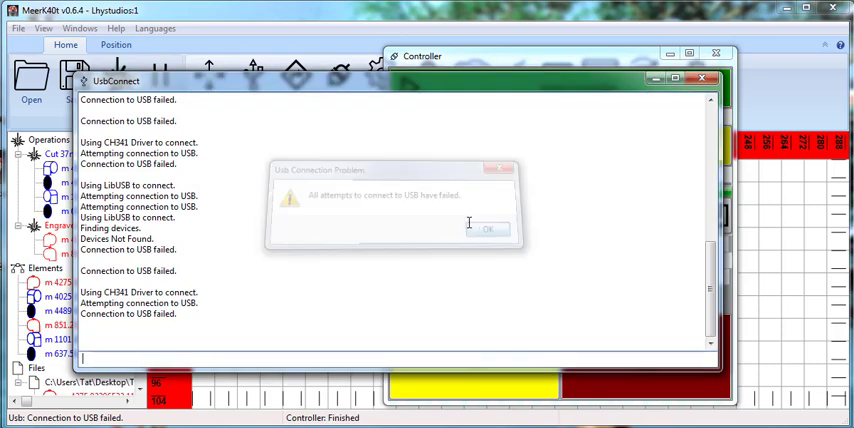
{"action": "left_click", "coordinate": [488, 228]}
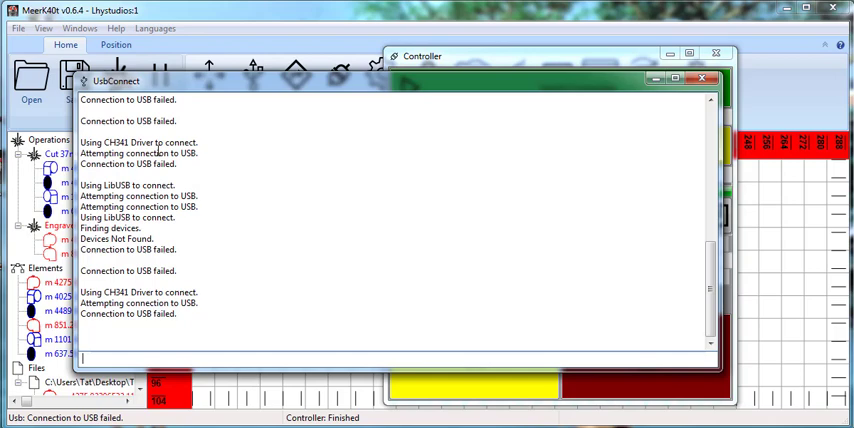
{"action": "left_click", "coordinate": [704, 78]}
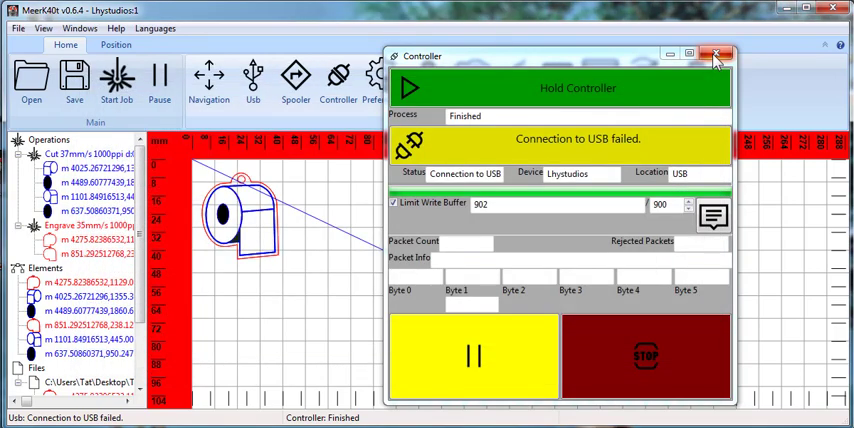
Close the Controller window, leaving the paper-roll design on the workspace
{"action": "left_click", "coordinate": [716, 54]}
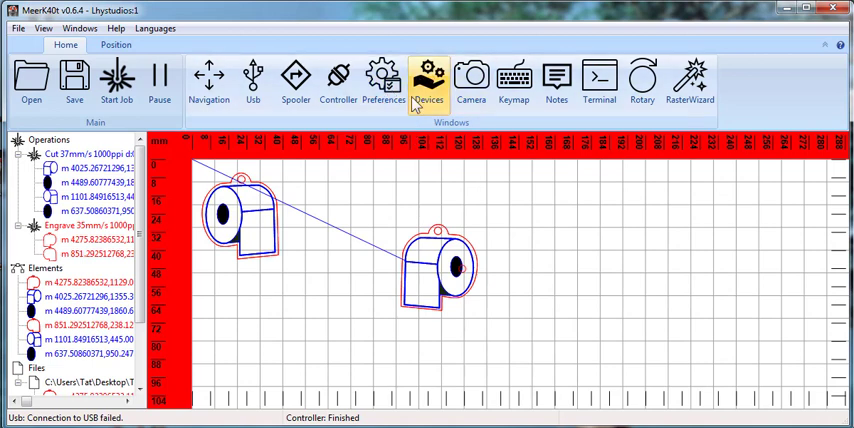
{"action": "mouse_move", "coordinate": [444, 116]}
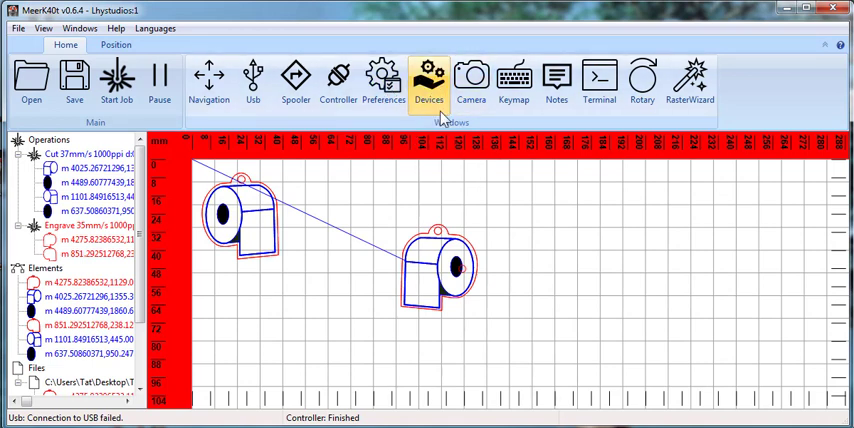
{"action": "mouse_move", "coordinate": [340, 160]}
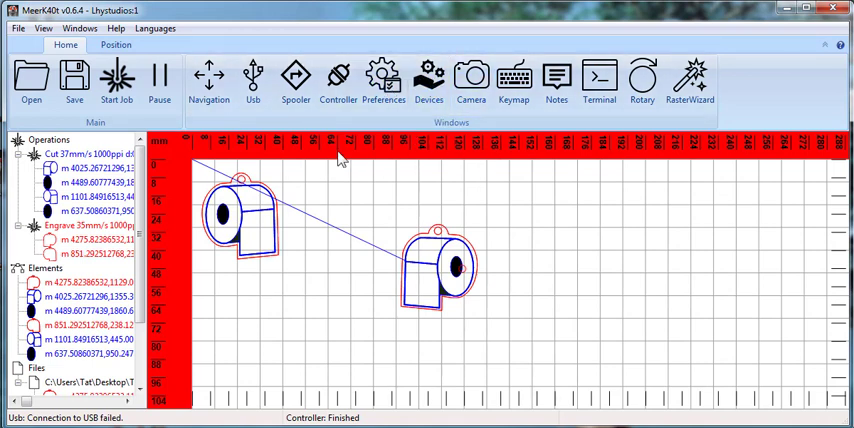
{"action": "mouse_move", "coordinate": [658, 320]}
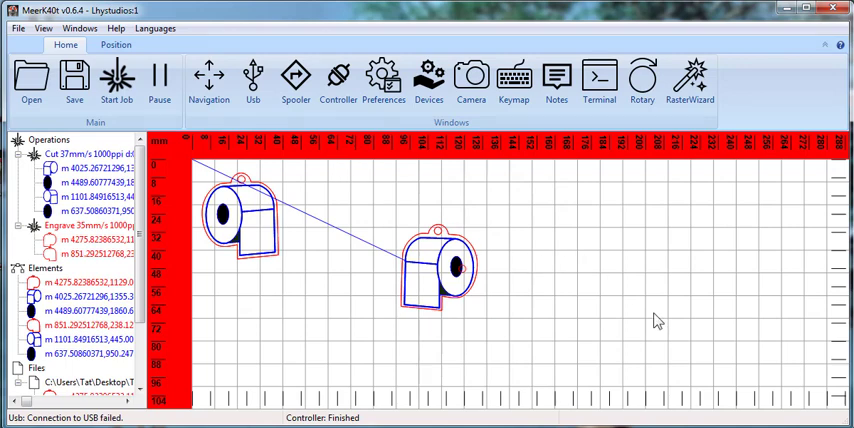